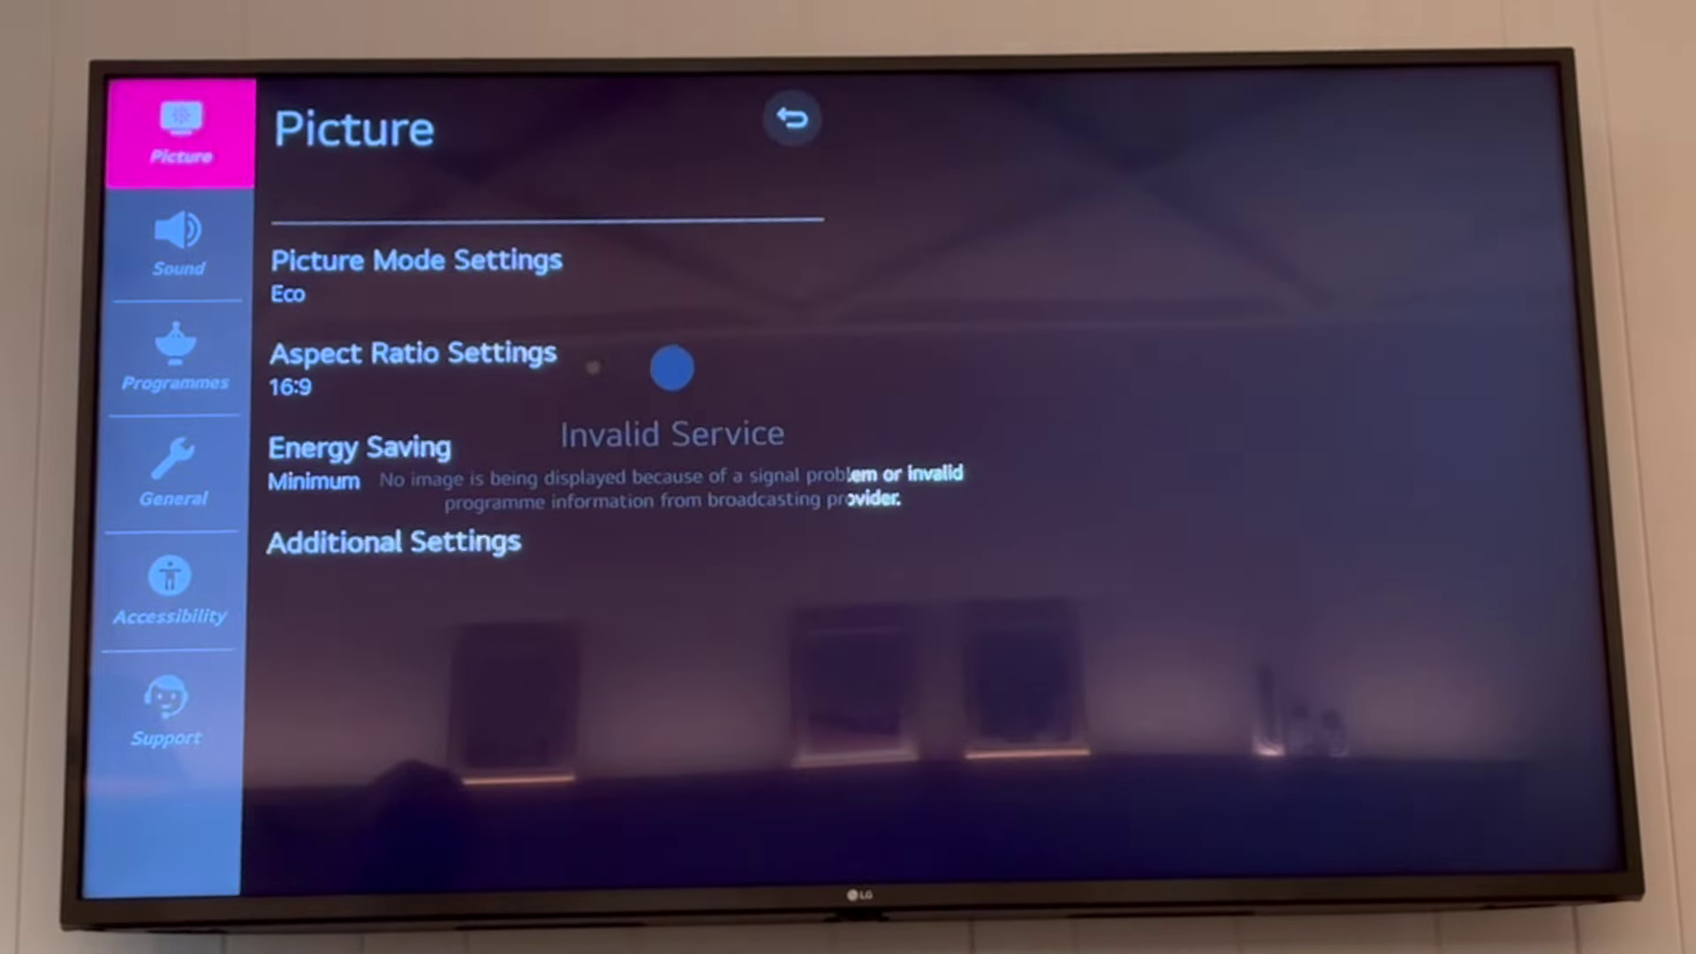
Open Accessibility > Audio Guidance and focus its Off/On toggle, guidance still on at Medium
{"action": "left_click", "coordinate": [169, 592]}
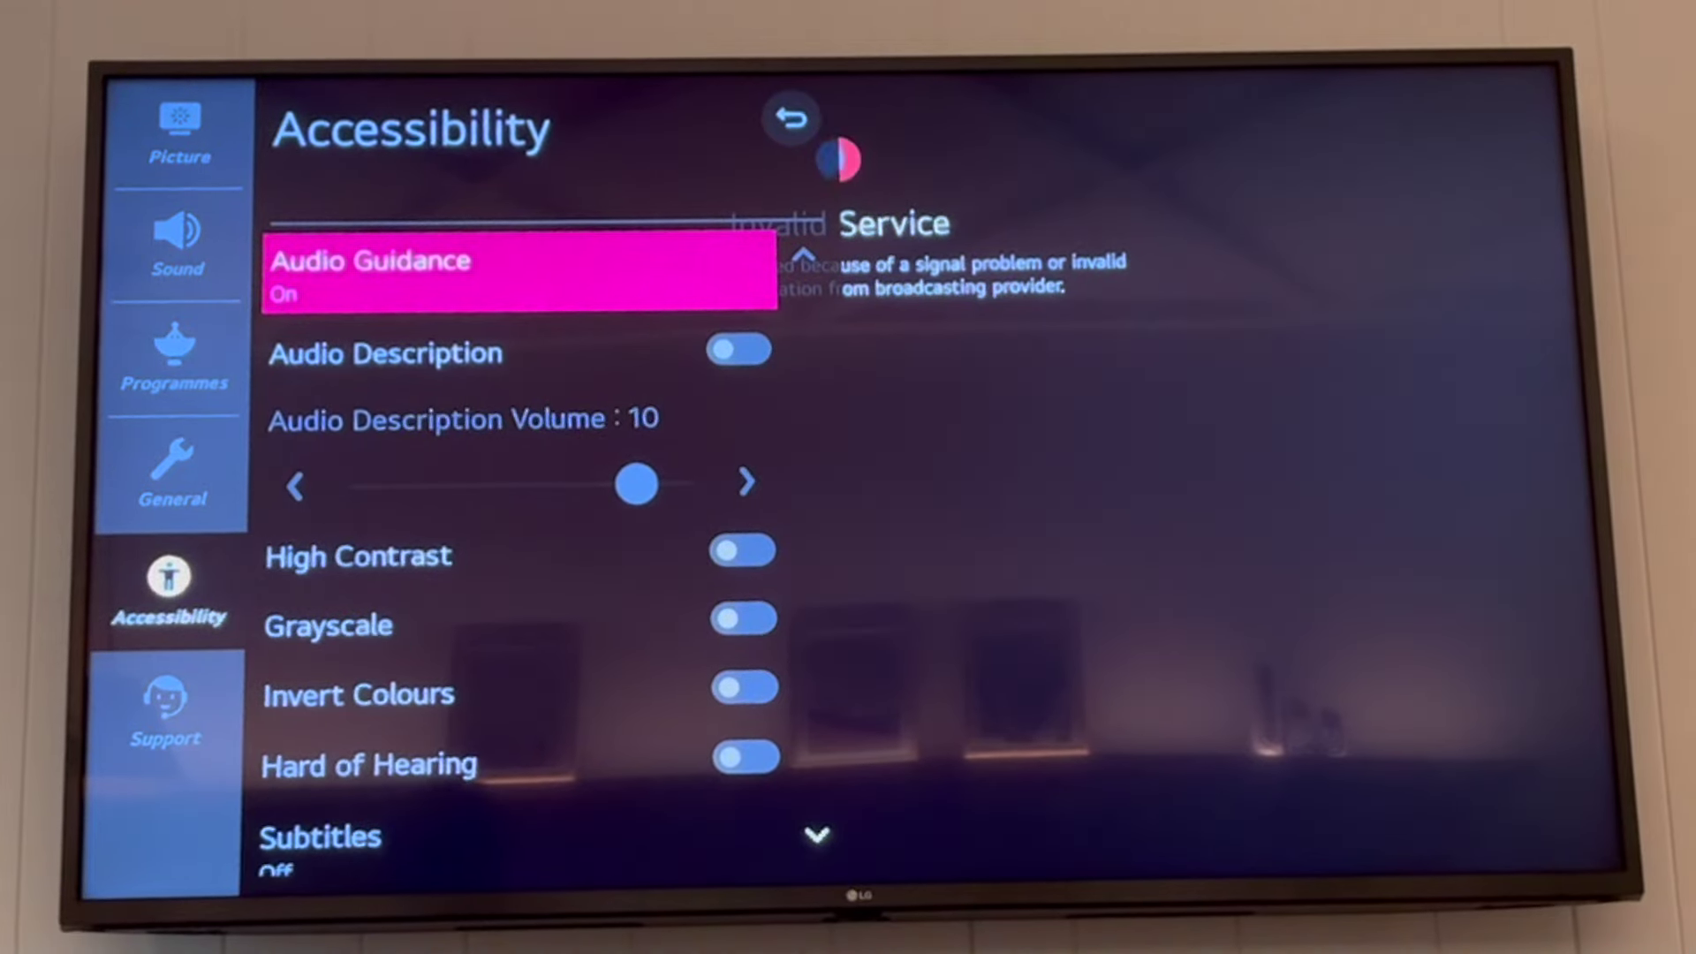
{"action": "left_click", "coordinate": [520, 275]}
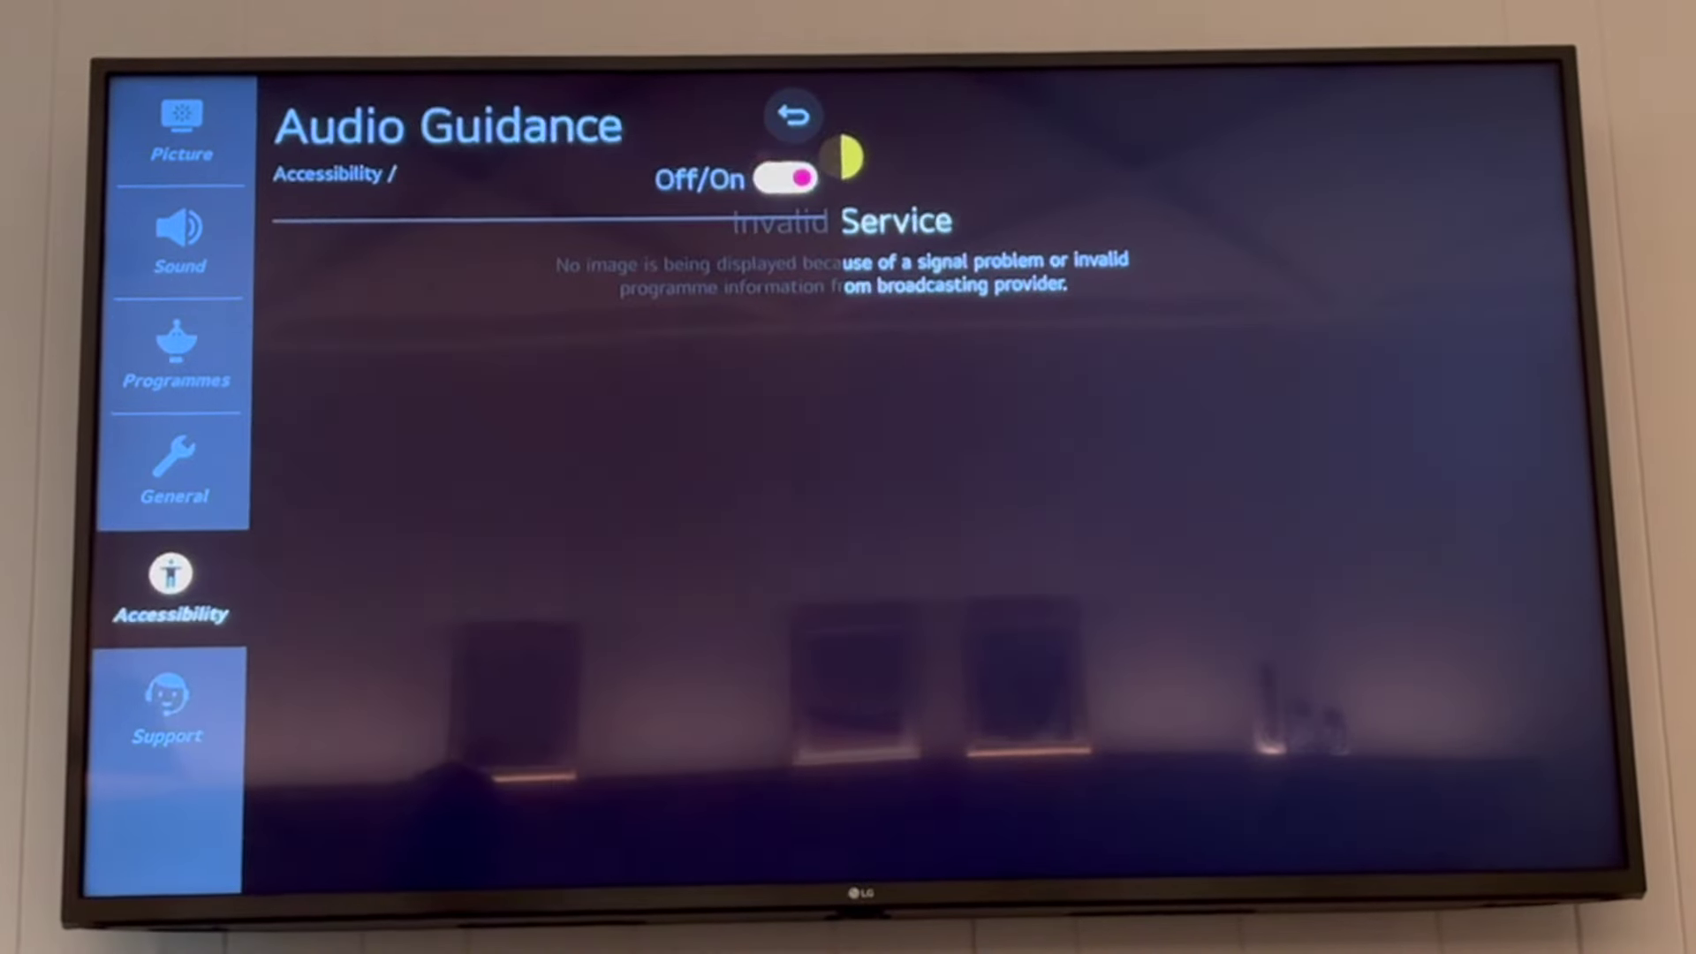
{"action": "left_click", "coordinate": [786, 179]}
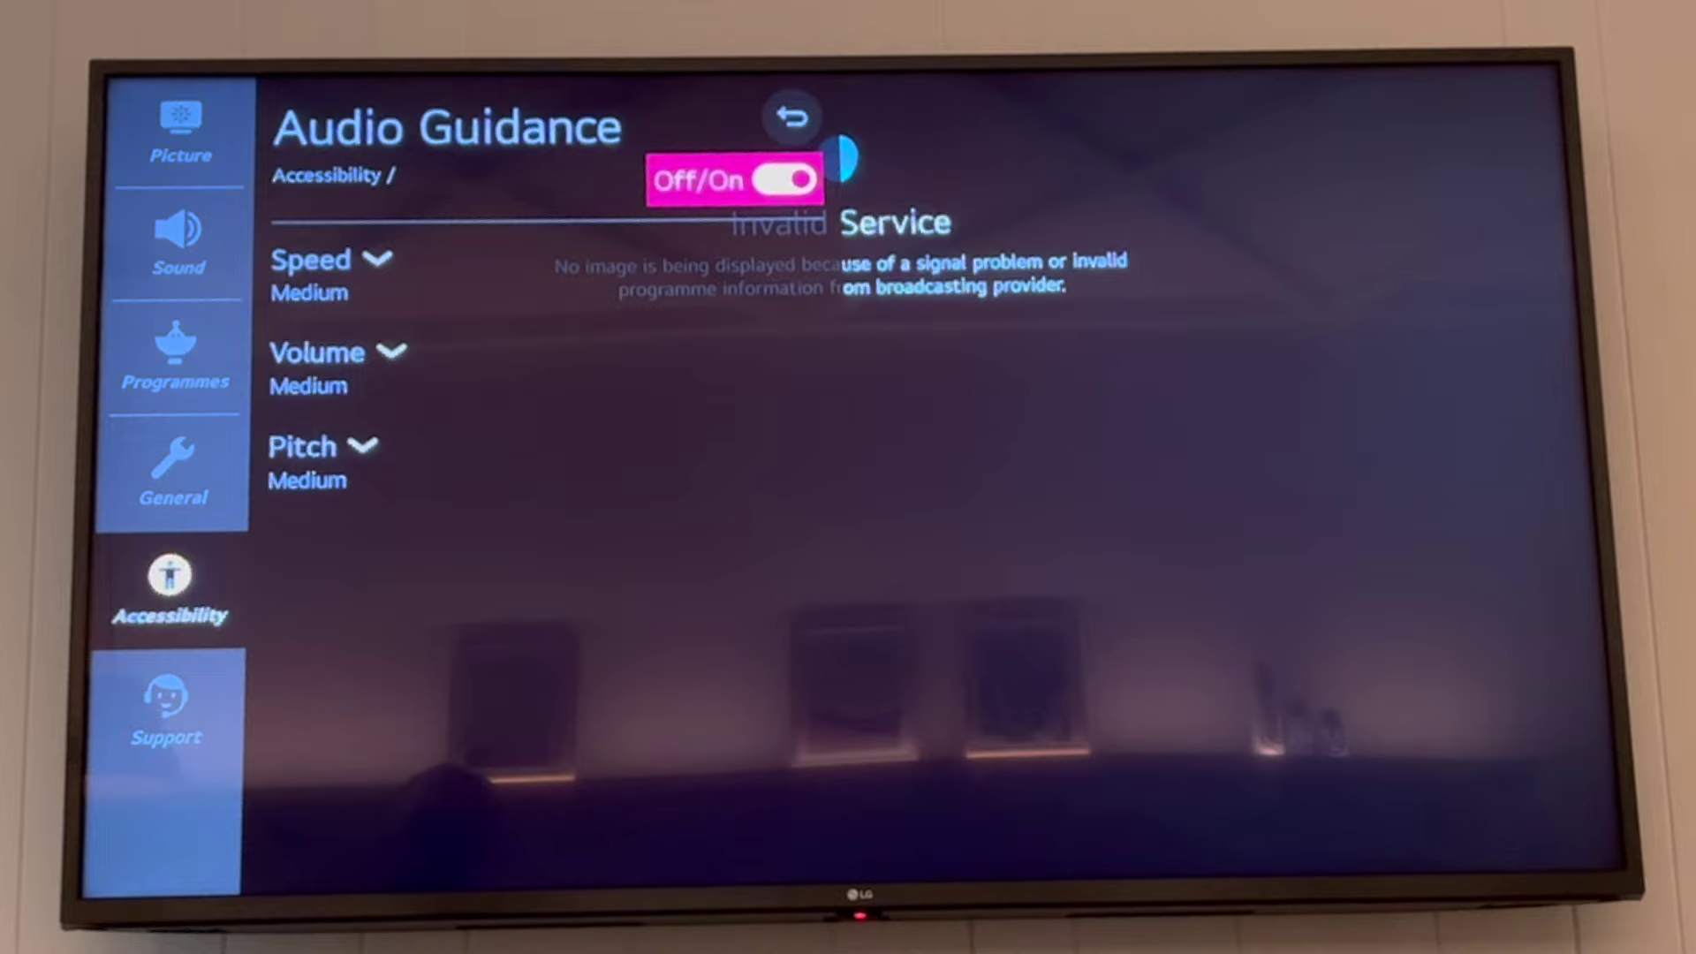